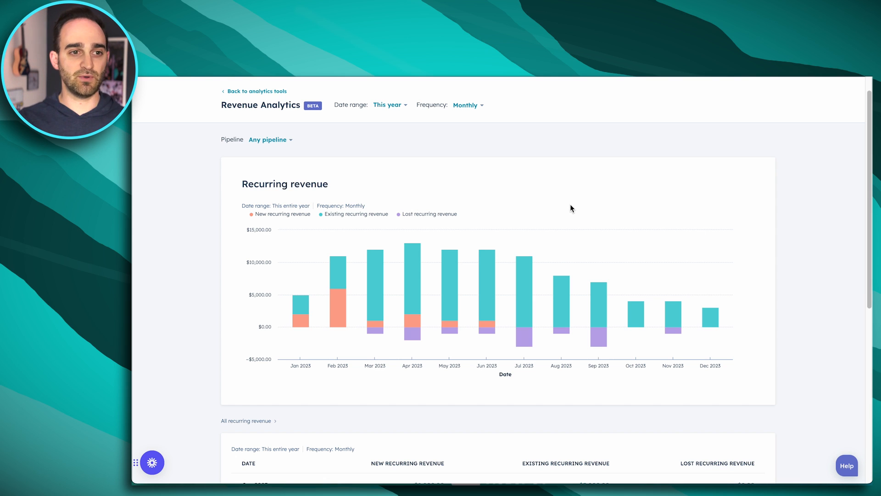
Navigate via Reports and Analytics Tools to the Revenue Analytics report
{"action": "left_click", "coordinate": [442, 88]}
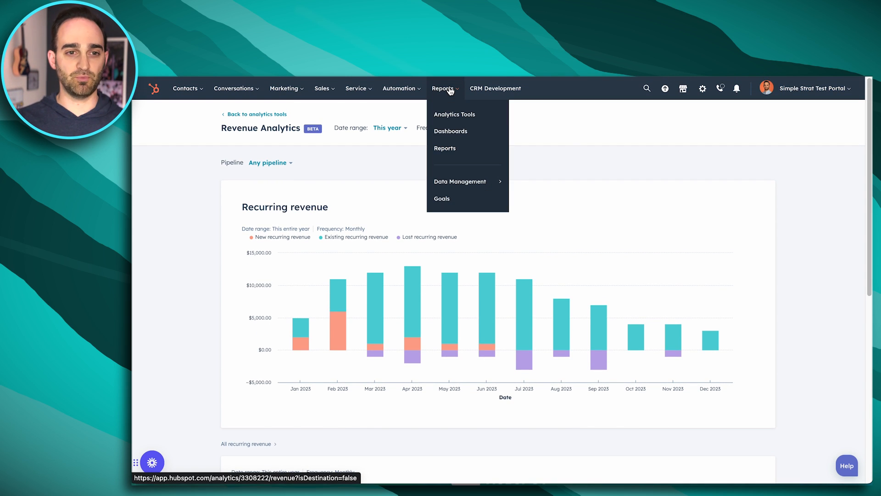
{"action": "left_click", "coordinate": [454, 113]}
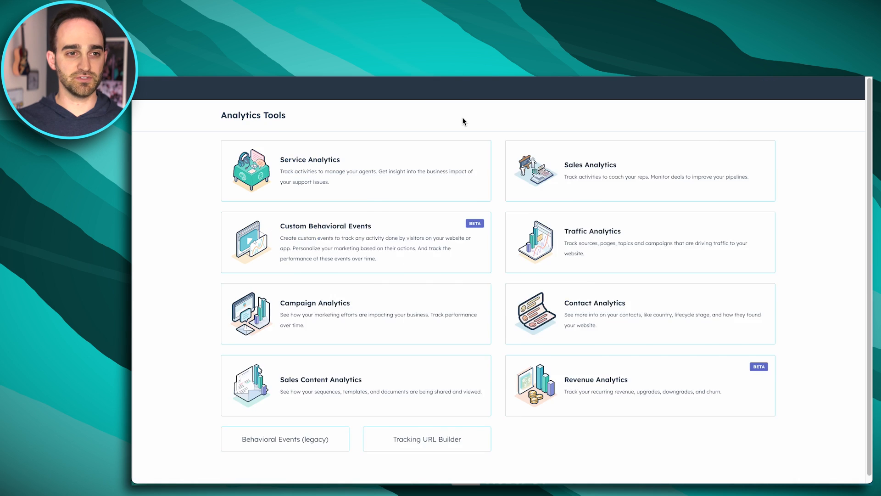
{"action": "left_click", "coordinate": [595, 380]}
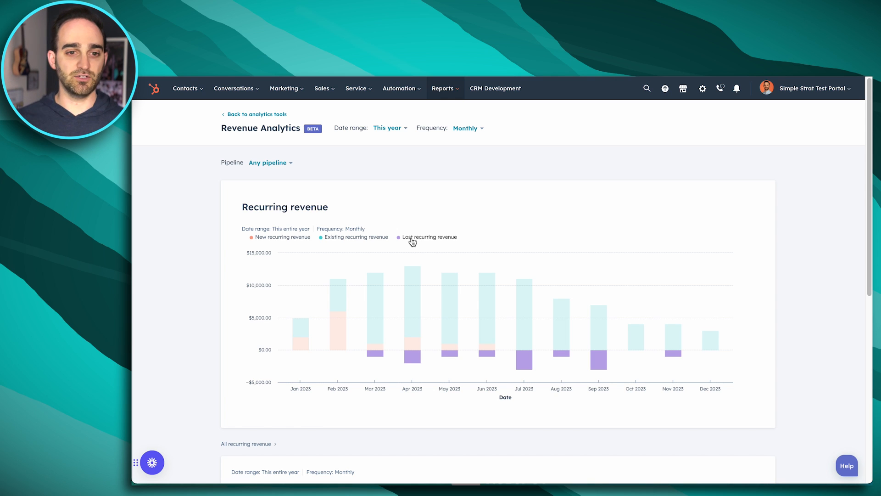
{"action": "mouse_move", "coordinate": [417, 343]}
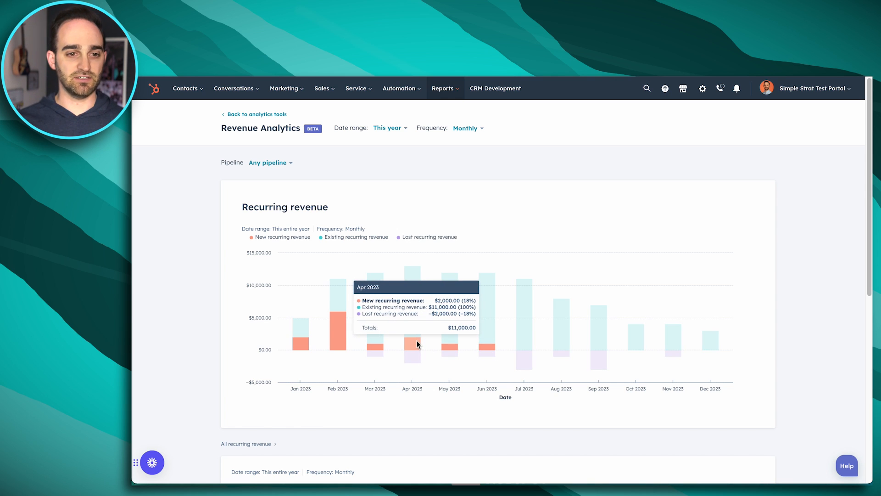
{"action": "mouse_move", "coordinate": [450, 347]}
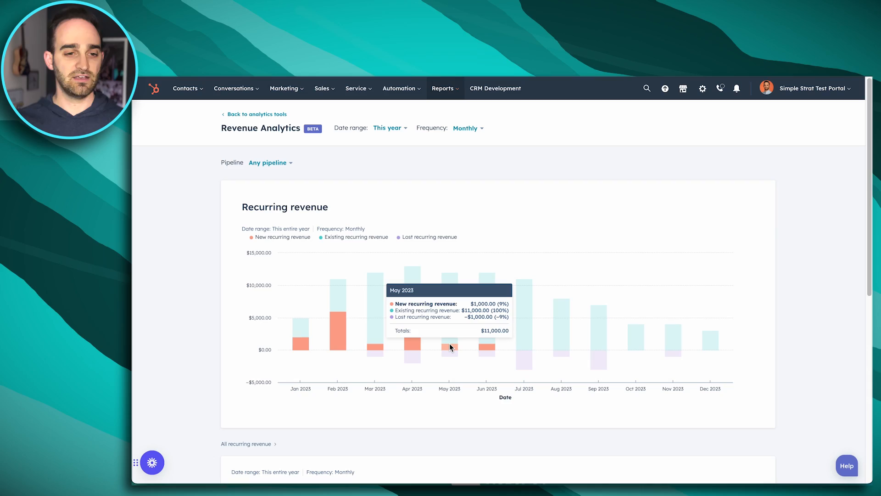
{"action": "mouse_move", "coordinate": [522, 367]}
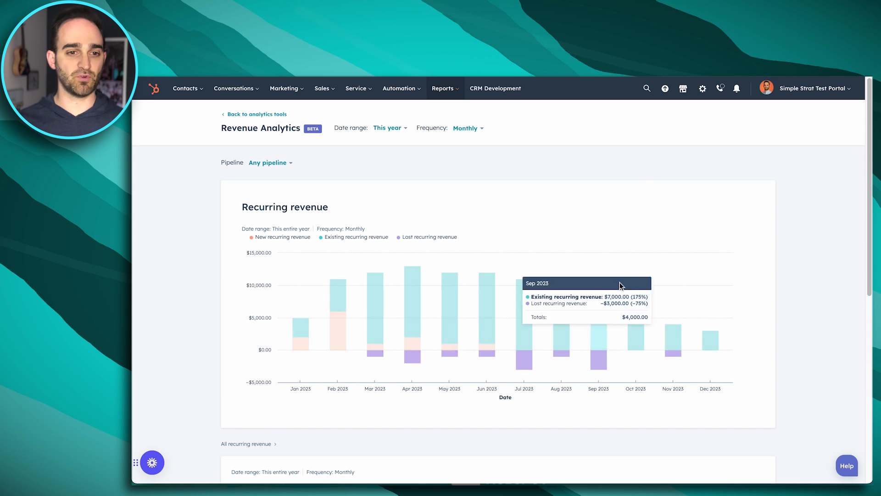
{"action": "mouse_move", "coordinate": [644, 169]}
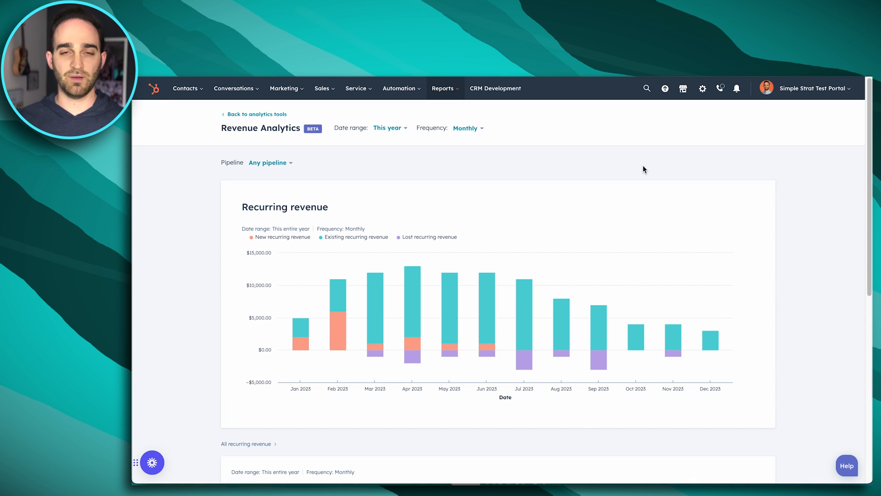
{"action": "mouse_move", "coordinate": [539, 108]}
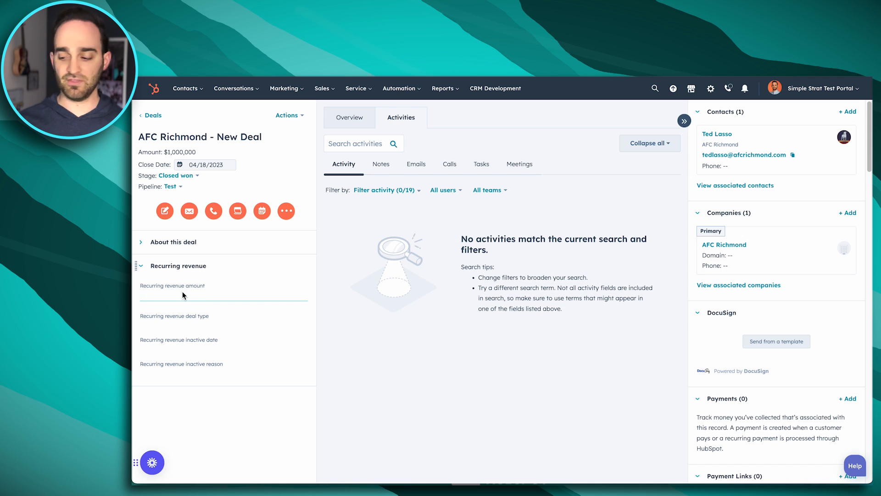
Enter 1000 as recurring revenue amount, choose New Business deal type, and save the deal
{"action": "type", "text": "1000"}
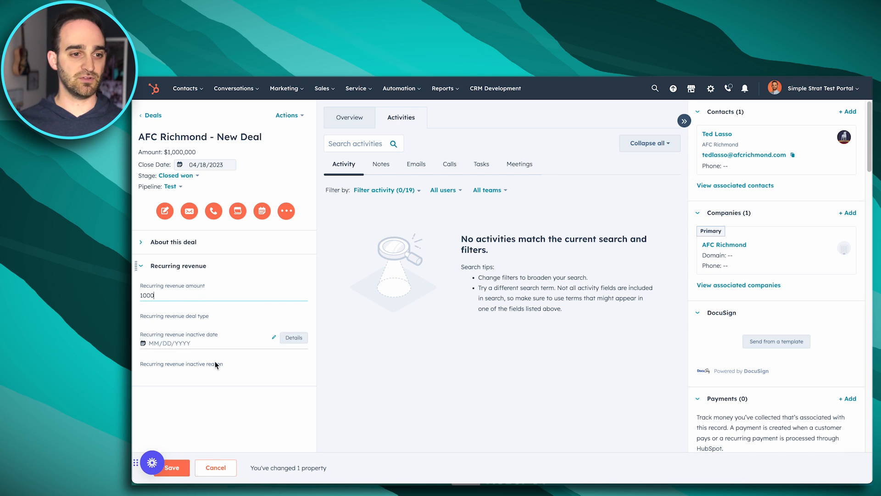
{"action": "left_click", "coordinate": [223, 323]}
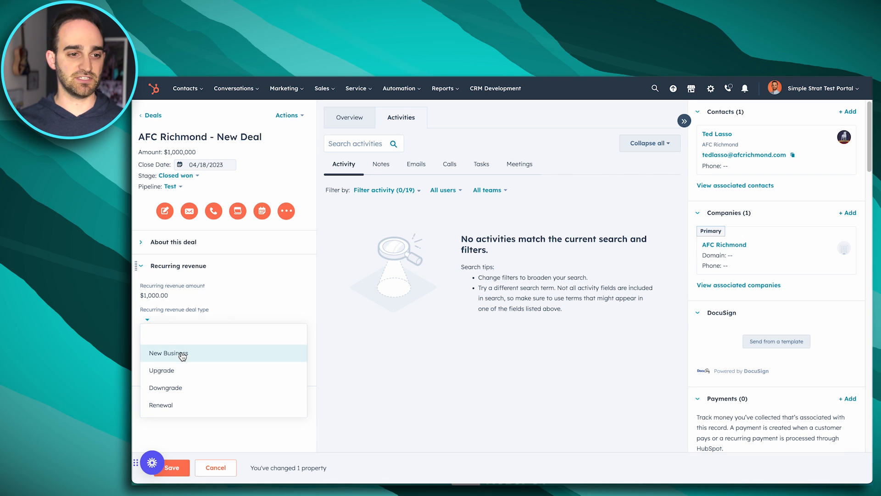
{"action": "left_click", "coordinate": [169, 352]}
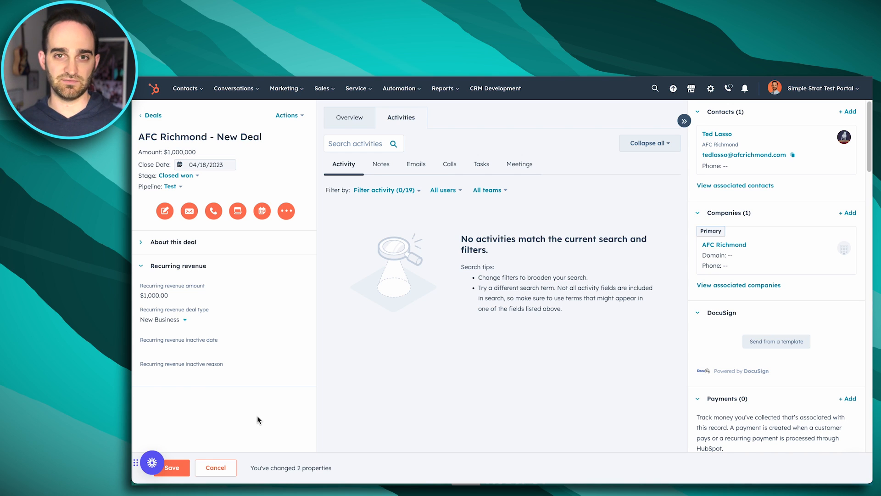
{"action": "mouse_move", "coordinate": [264, 414]}
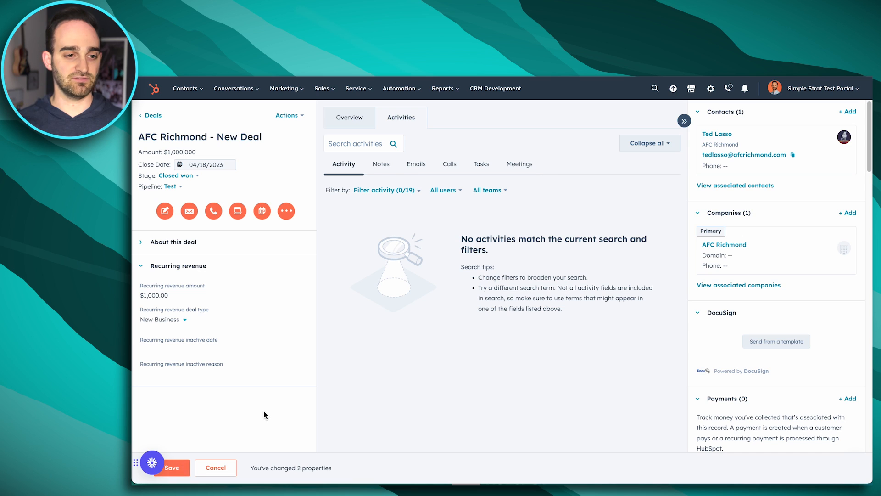
{"action": "left_click", "coordinate": [174, 467]}
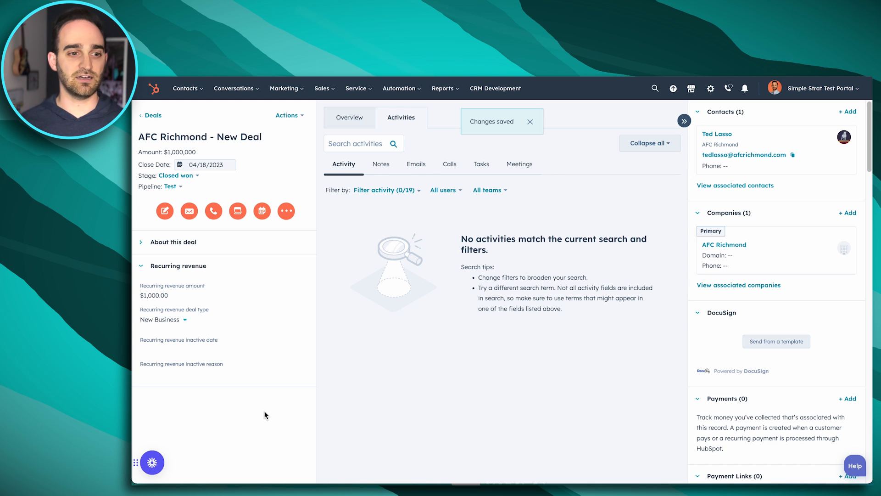
{"action": "left_click", "coordinate": [178, 339]}
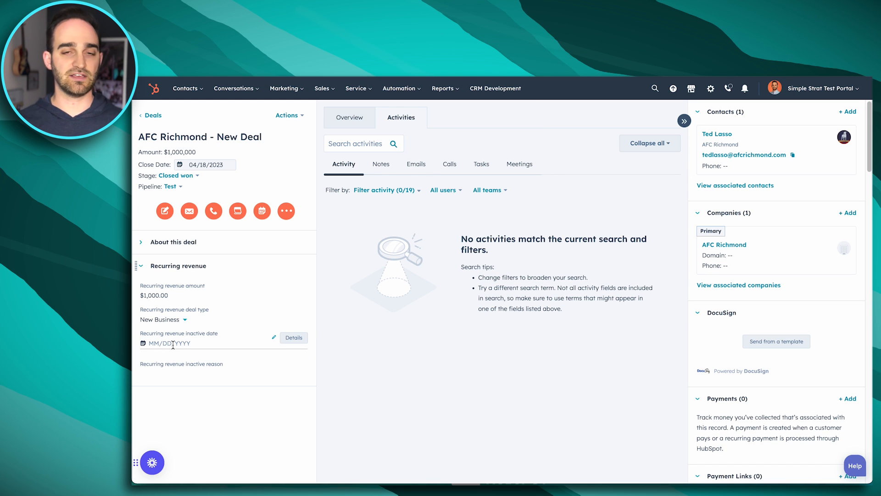
Set the recurring revenue inactive date to May 10, 2023
{"action": "left_click", "coordinate": [170, 343]}
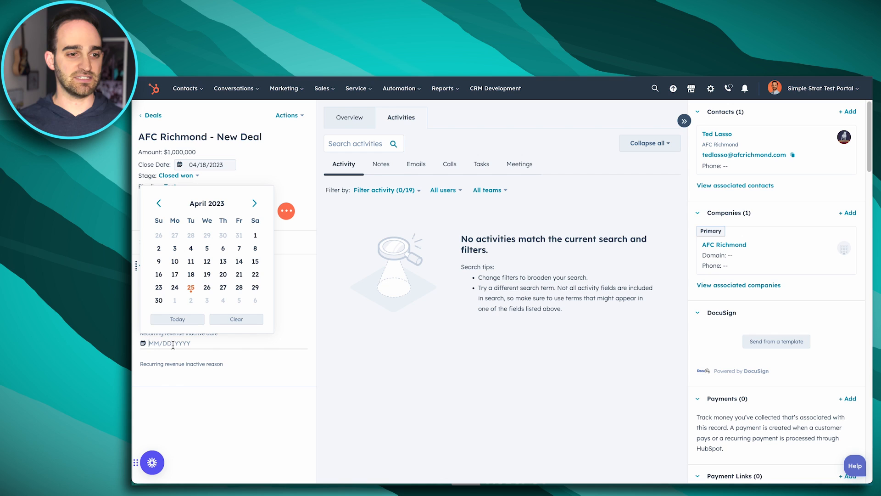
{"action": "left_click", "coordinate": [255, 203]}
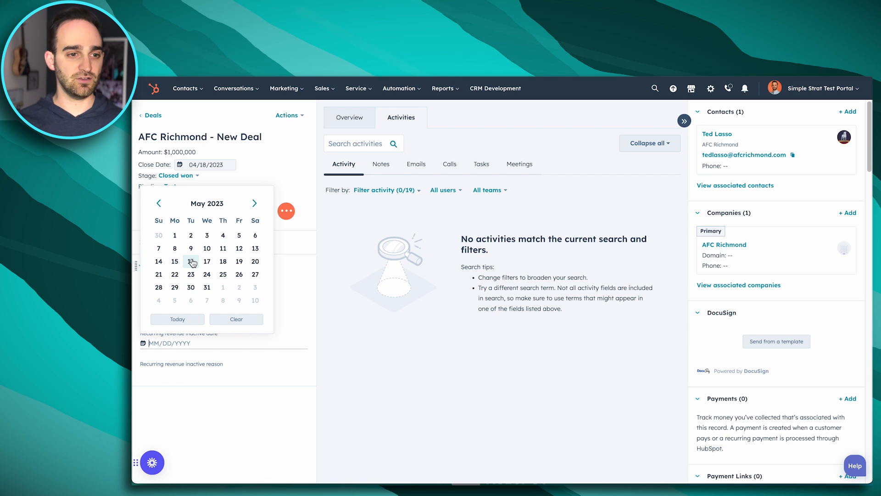
{"action": "mouse_move", "coordinate": [208, 247]}
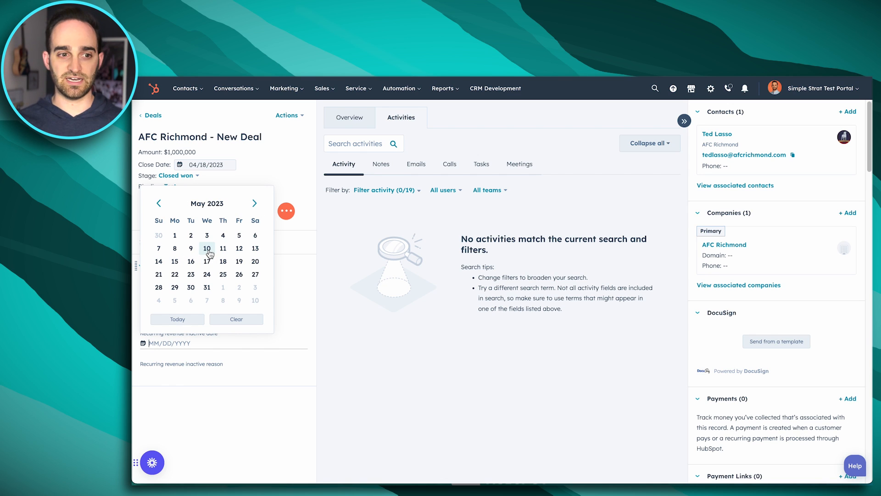
{"action": "left_click", "coordinate": [206, 248]}
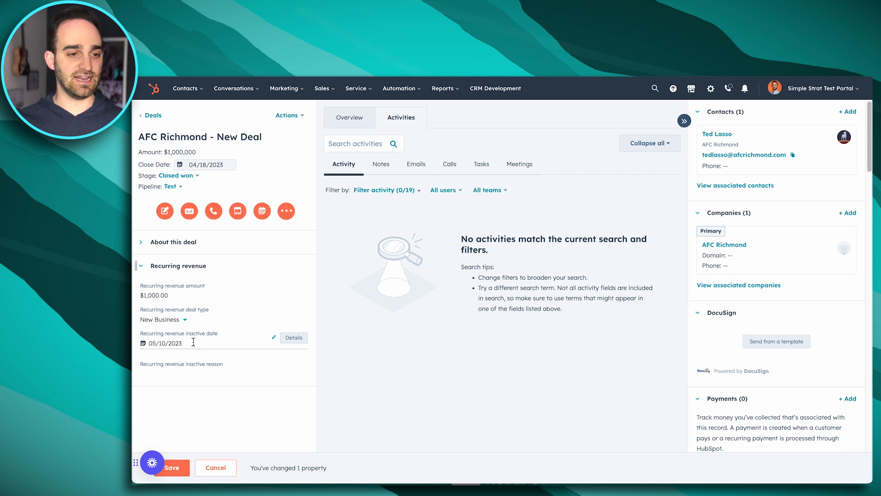
Set the recurring revenue inactive reason to Upgrade and save the changes
{"action": "left_click", "coordinate": [165, 367]}
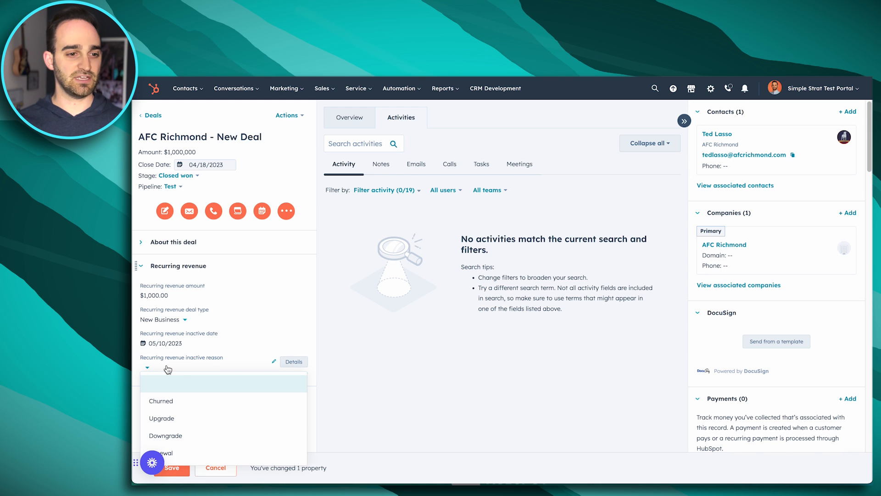
{"action": "mouse_move", "coordinate": [191, 420]}
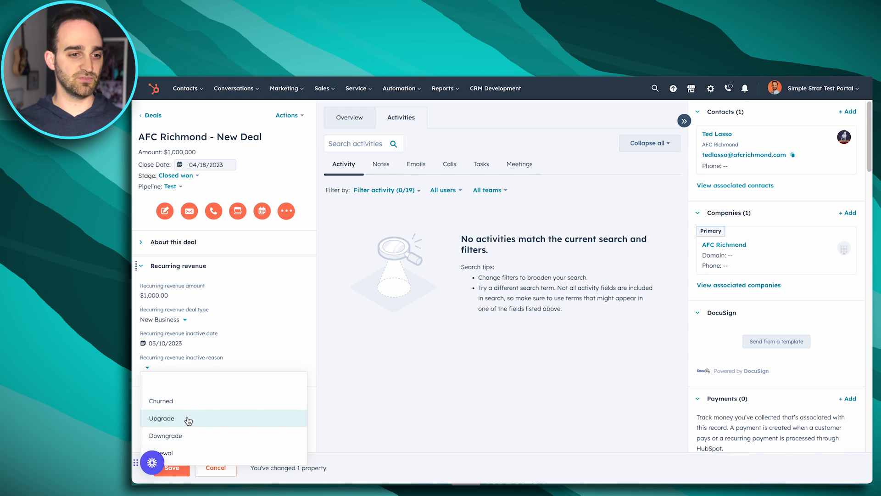
{"action": "left_click", "coordinate": [162, 419]}
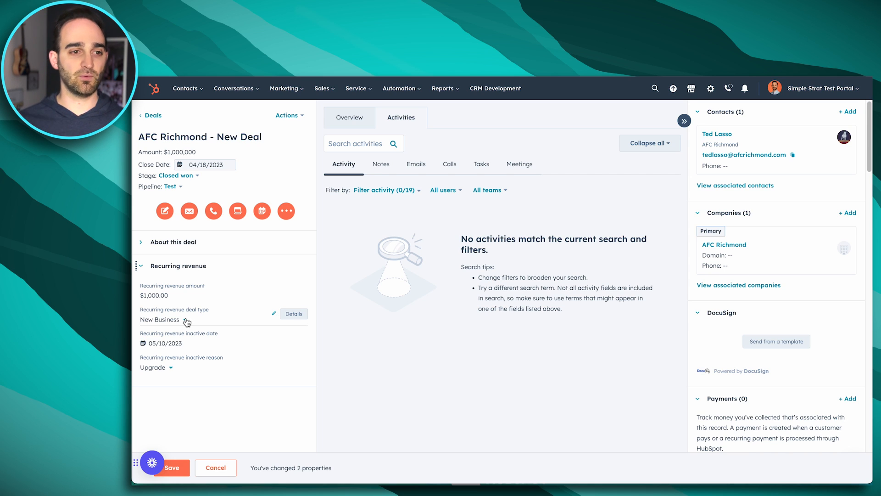
{"action": "mouse_move", "coordinate": [166, 295]}
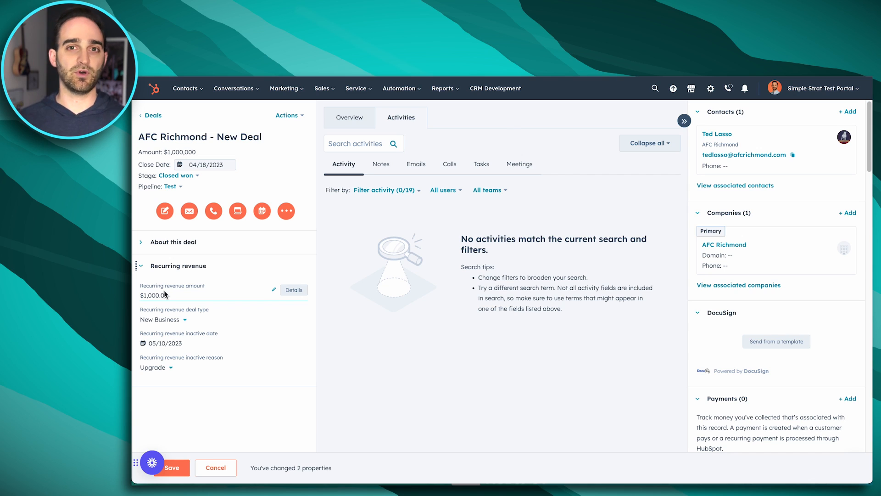
{"action": "mouse_move", "coordinate": [198, 323]}
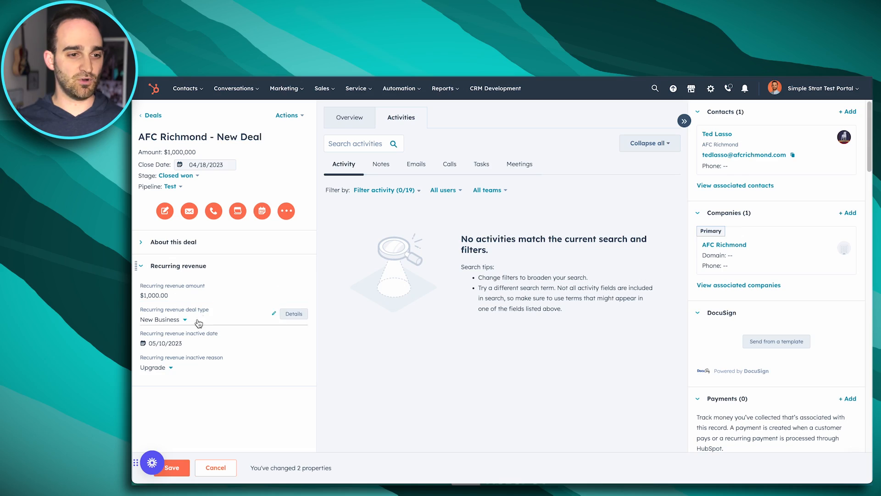
{"action": "left_click", "coordinate": [172, 467]}
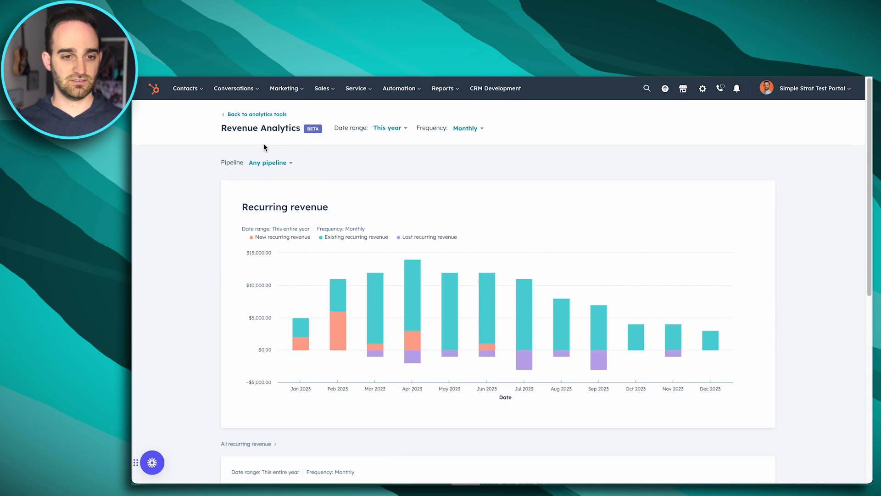
{"action": "mouse_move", "coordinate": [413, 345]}
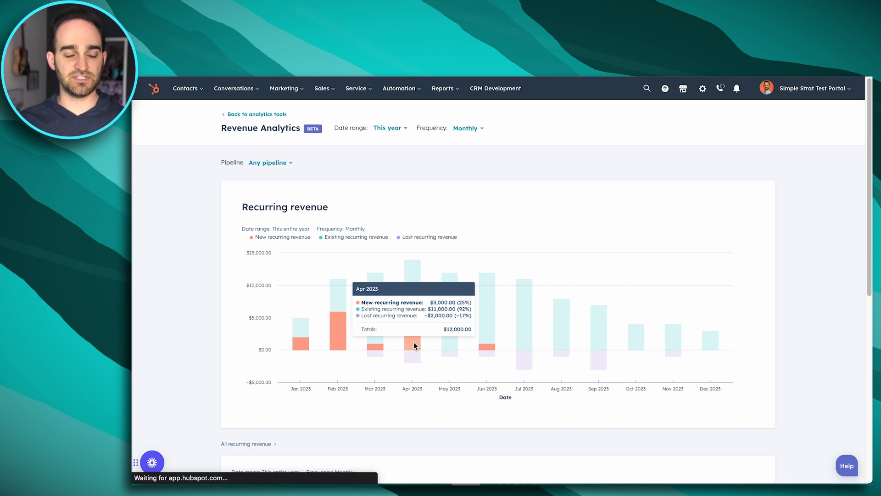